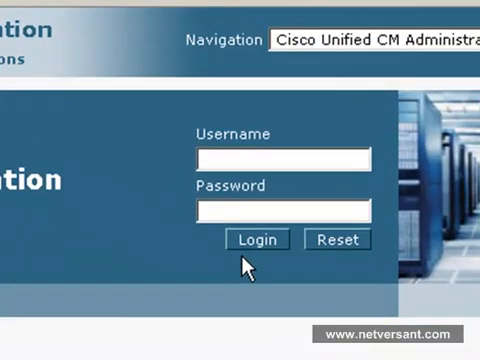
# - Log in to Cisco Unified CM Administration as appuser with its password
pyautogui.click(283, 160)
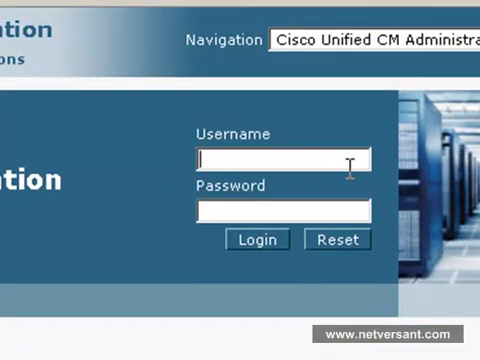
pyautogui.write('appuser')
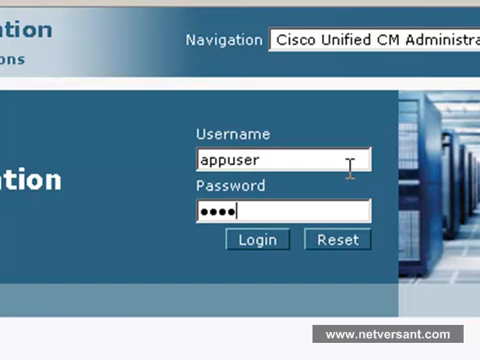
pyautogui.write('••••')
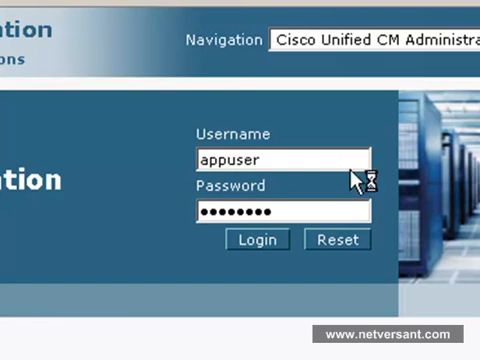
pyautogui.click(257, 240)
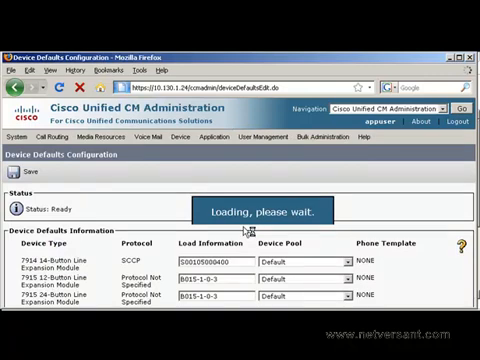
pyautogui.scroll(-3)
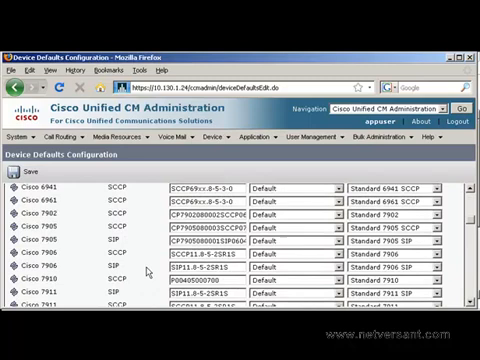
pyautogui.scroll(-3)
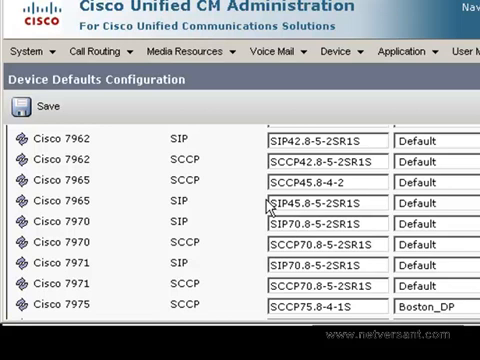
pyautogui.scroll(-3)
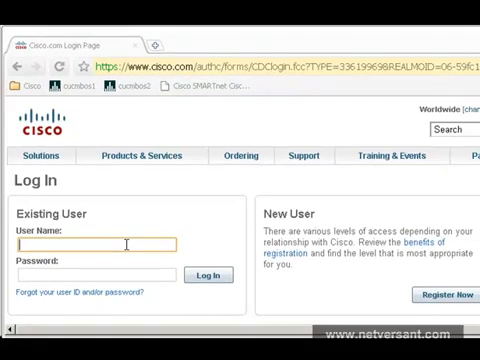
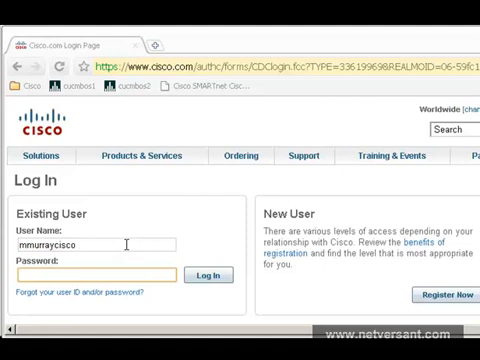
pyautogui.write('password')
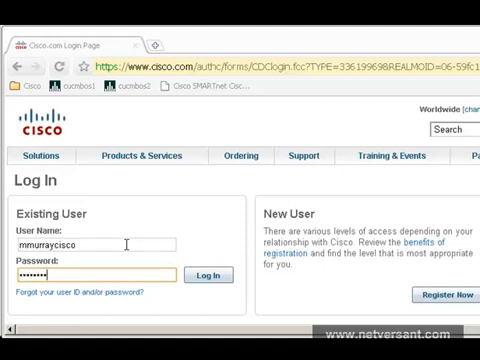
pyautogui.click(201, 274)
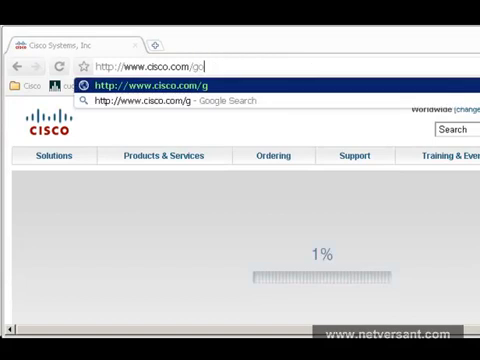
pyautogui.write('/software')
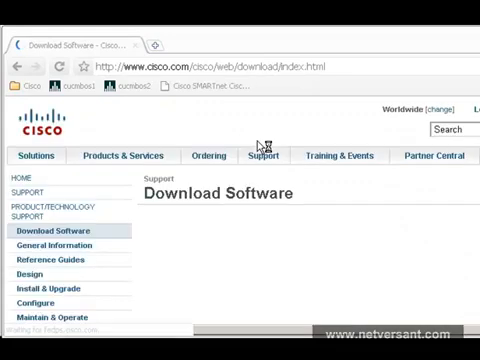
# - Browse to the 7965G's SCCP software listing for release 8.5(3)
pyautogui.scroll(-3)
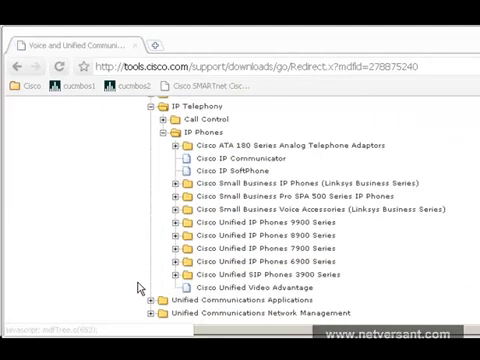
pyautogui.scroll(-3)
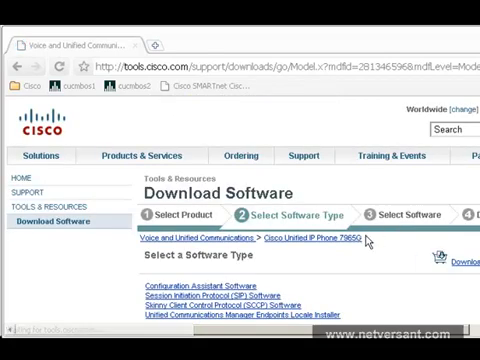
pyautogui.scroll(-3)
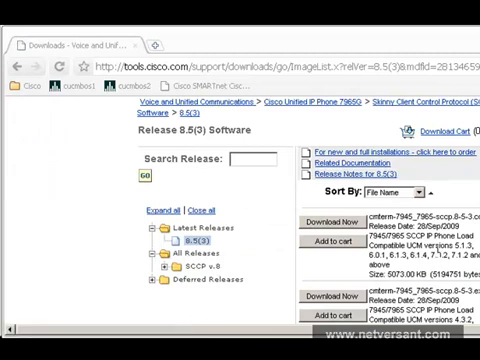
# - Add cmterm-7945_7965-sccp.8-5-3.cop.sgn to the download cart and proceed to download
pyautogui.scroll(-3)
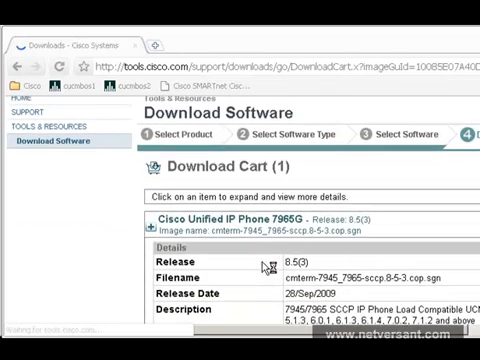
pyautogui.scroll(-3)
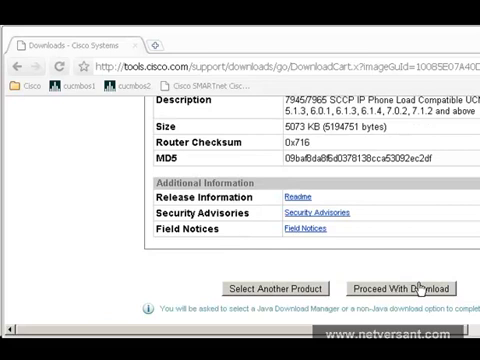
pyautogui.moveTo(435, 243)
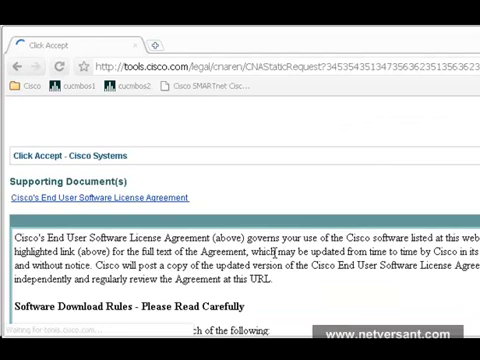
# - Agree to the software license and pick the Download Manager option
pyautogui.scroll(-3)
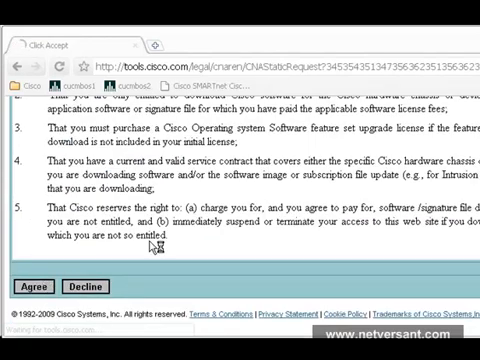
pyautogui.click(33, 286)
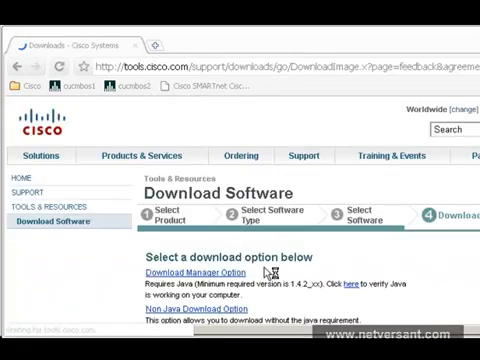
pyautogui.click(191, 270)
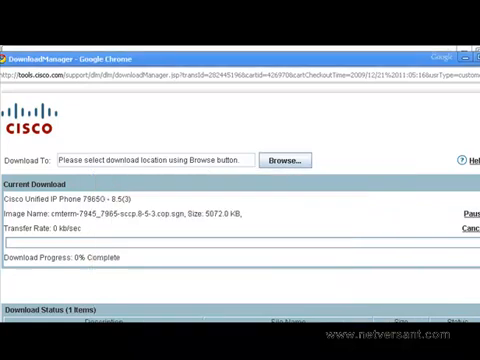
# - Save the 8.5(3) phone load to C:\FTP-Root with Download Manager
pyautogui.write('C:\\FTP-Root')
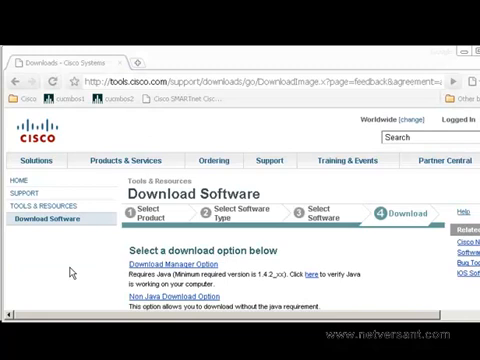
pyautogui.moveTo(72, 272)
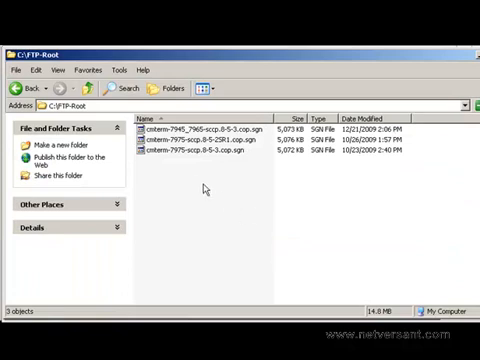
pyautogui.moveTo(202, 188)
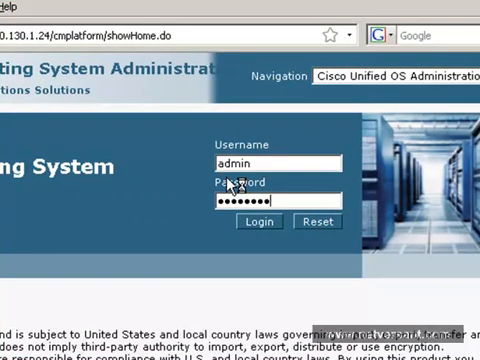
# - Sign in to Cisco Unified OS Administration as the admin user
pyautogui.click(240, 223)
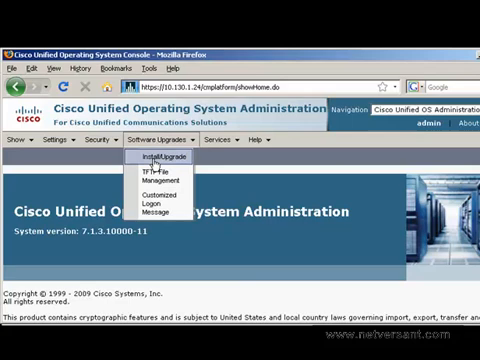
# - Set install source to remote filesystem 10.0.1.136, directory /, user netversant, FTP
pyautogui.click(165, 157)
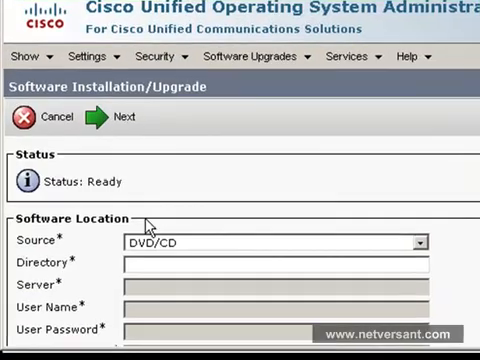
pyautogui.scroll(-3)
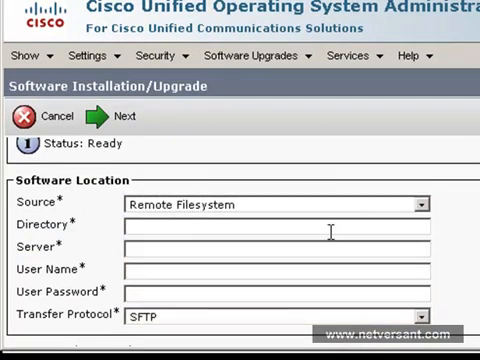
pyautogui.write('/')
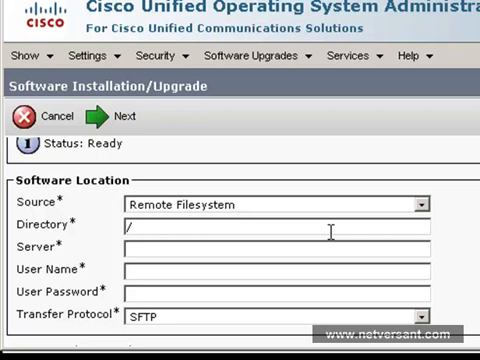
pyautogui.write('10')
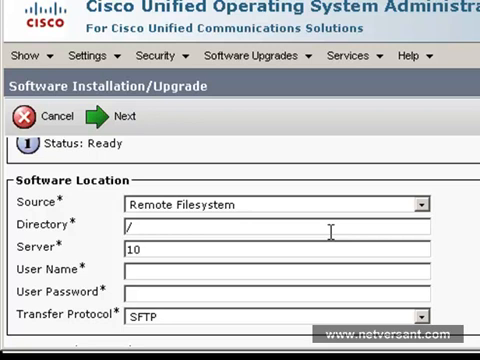
pyautogui.write('.0.1.136')
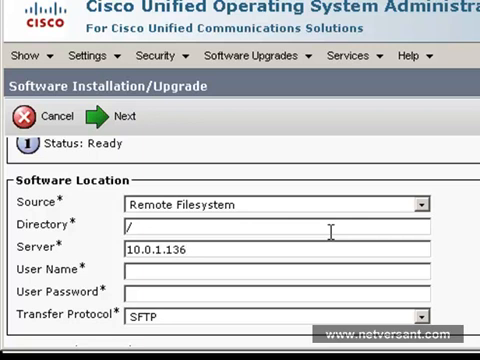
pyautogui.write('netversant')
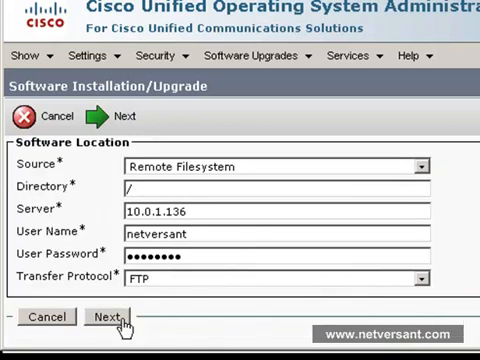
pyautogui.click(104, 316)
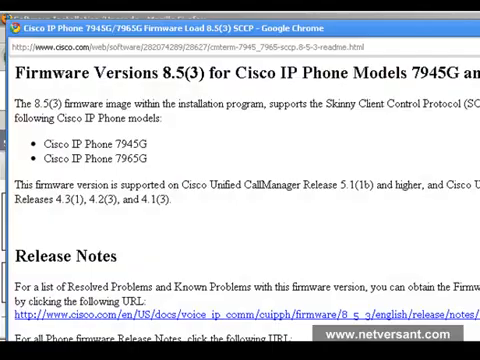
pyautogui.moveTo(232, 214)
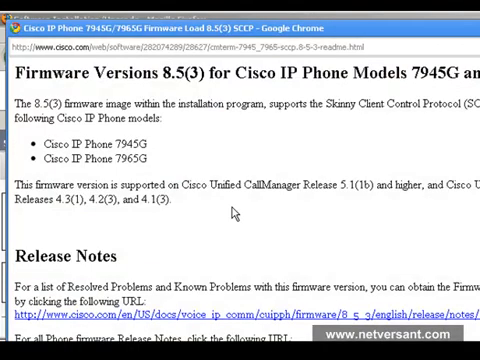
# - Scroll the readme to the MD5 hash table and compare with the installer checksum
pyautogui.scroll(-3)
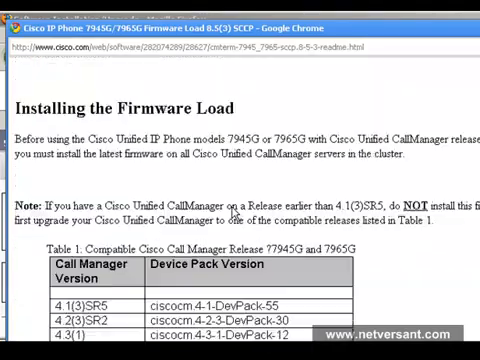
pyautogui.scroll(-3)
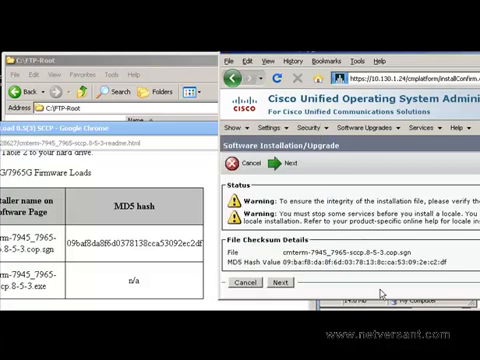
pyautogui.moveTo(378, 292)
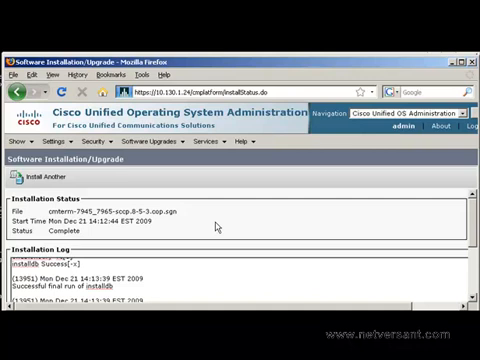
pyautogui.moveTo(383, 127)
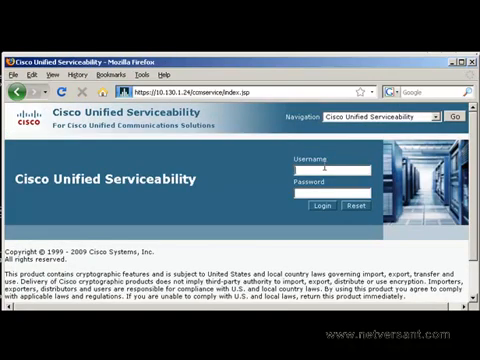
# - Sign in to Serviceability as appuser and open Control Center – Feature Services
pyautogui.write('appuser')
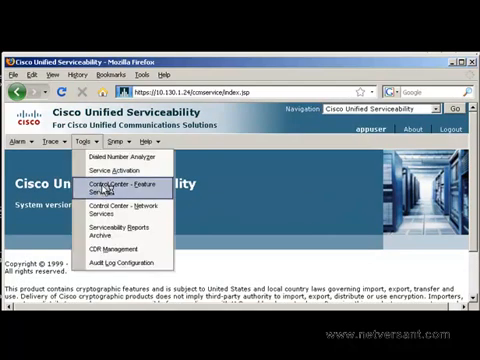
pyautogui.click(125, 188)
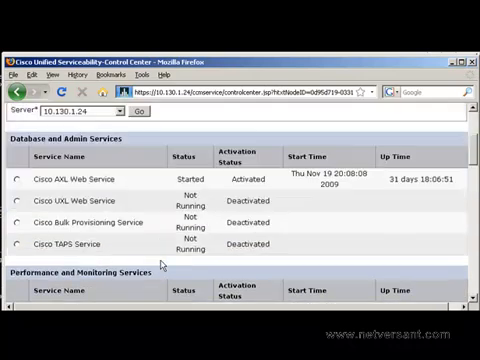
pyautogui.scroll(-3)
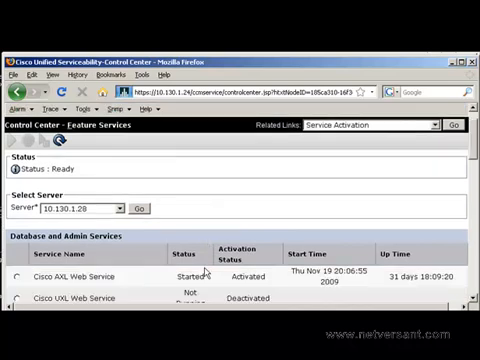
# - Scroll down the page for server 10.130.1.28's feature services
pyautogui.scroll(-3)
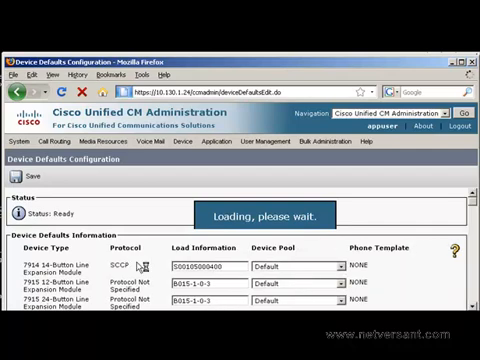
# - Scroll to Cisco 7965 SCCP and select its SCCP45.8-5-3S load value
pyautogui.scroll(-3)
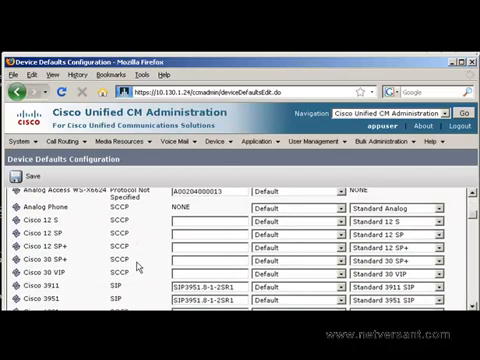
pyautogui.scroll(-3)
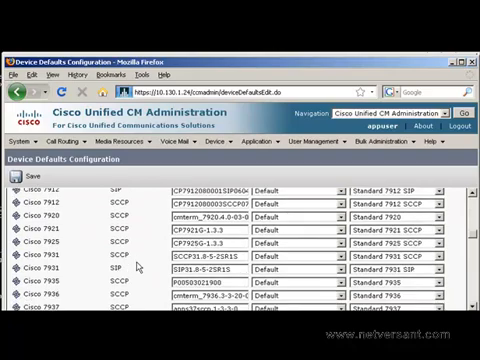
pyautogui.scroll(-3)
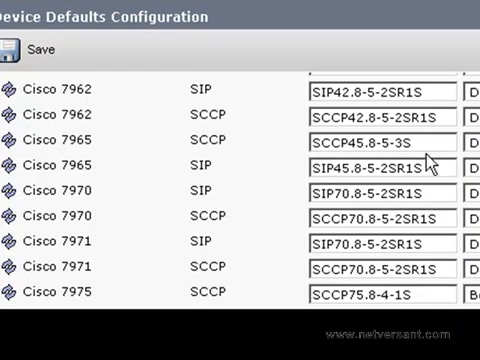
pyautogui.tripleClick(360, 139)
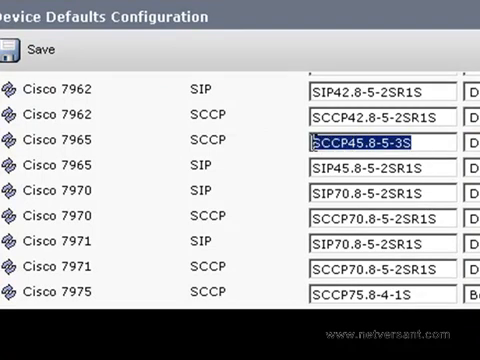